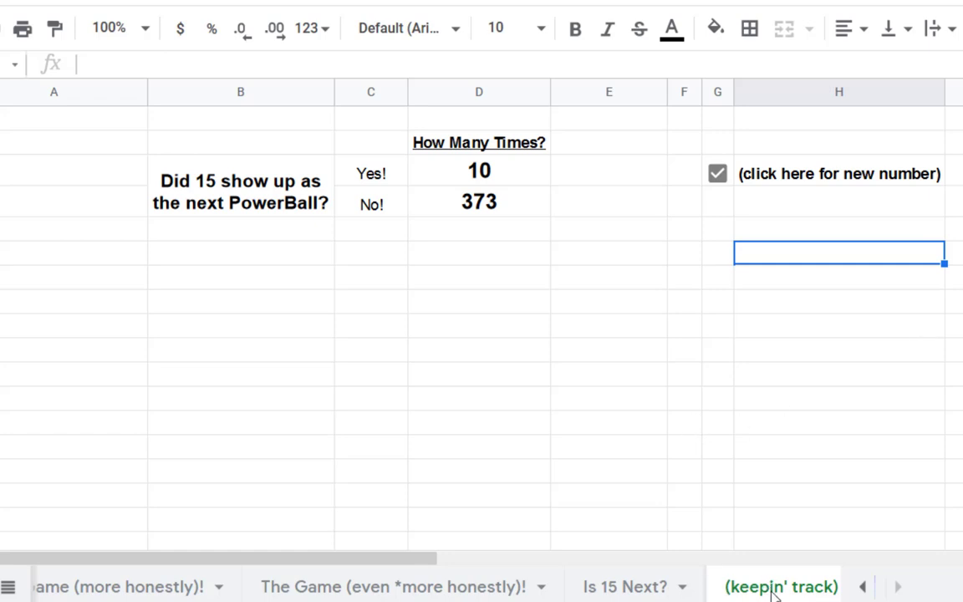
mouse_move(469, 244)
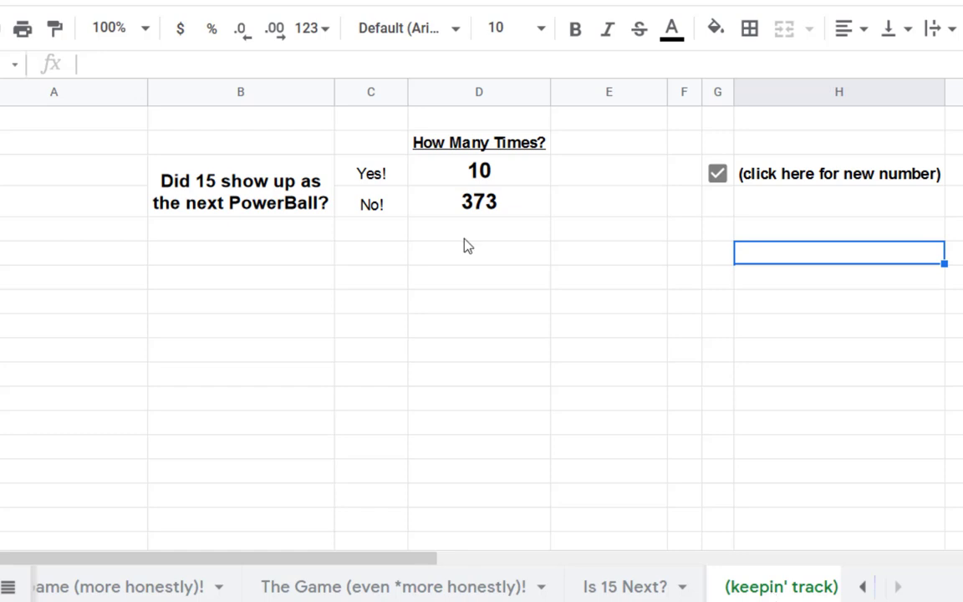
Inspect the Yes!/No! cells, draw new PowerBall numbers on Is 15 Next?, raising No to 388
click(371, 173)
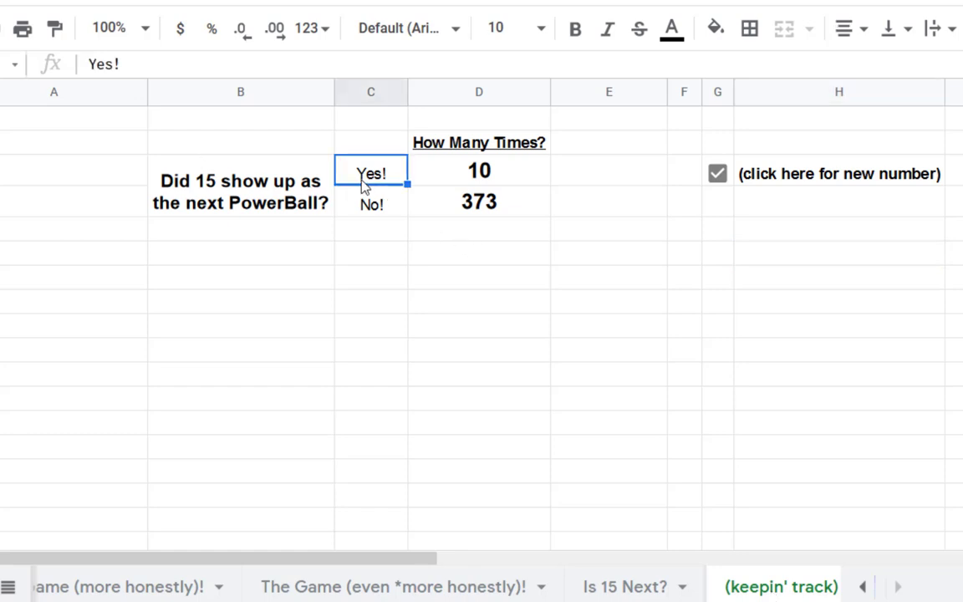
mouse_move(376, 221)
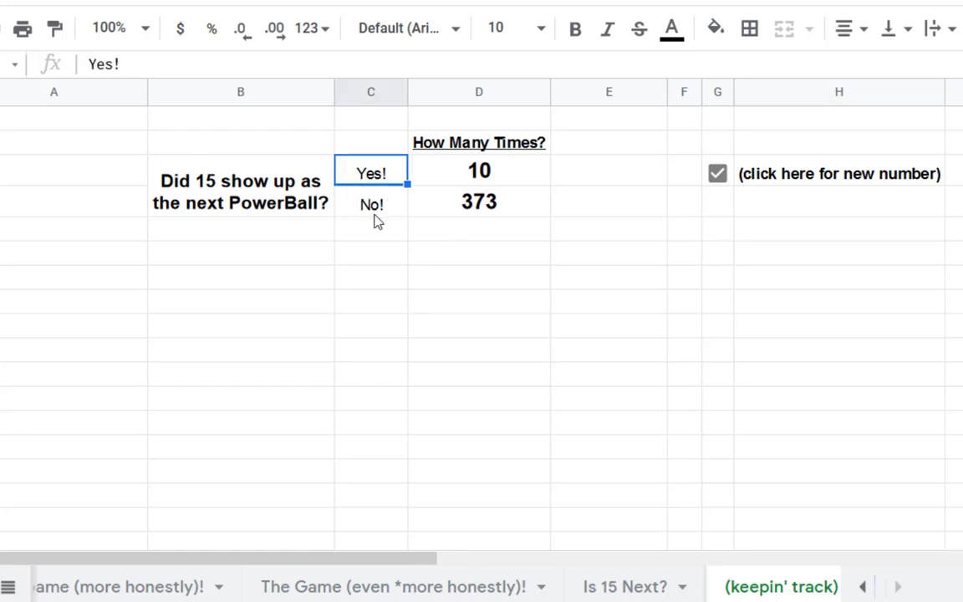
click(372, 204)
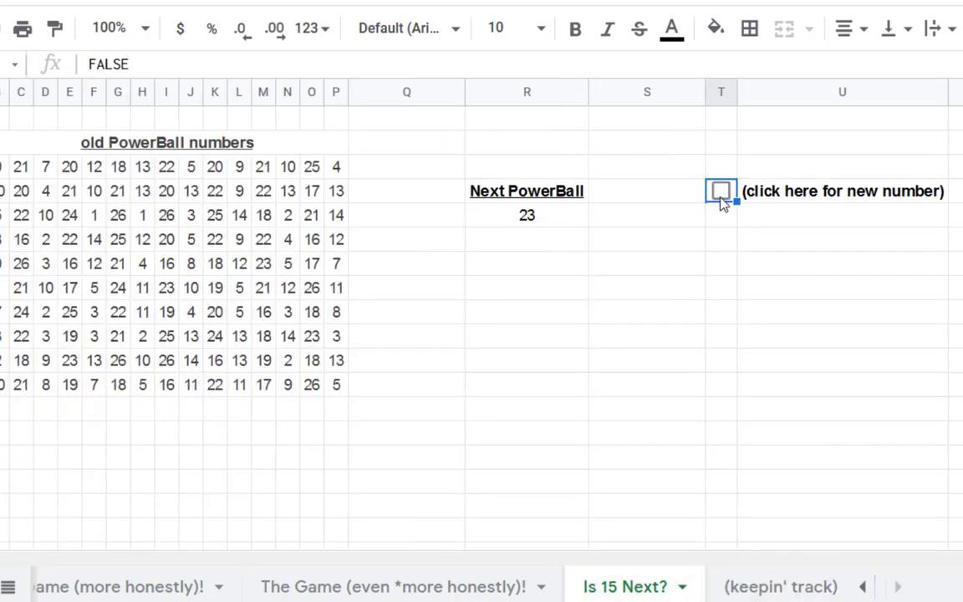
click(721, 190)
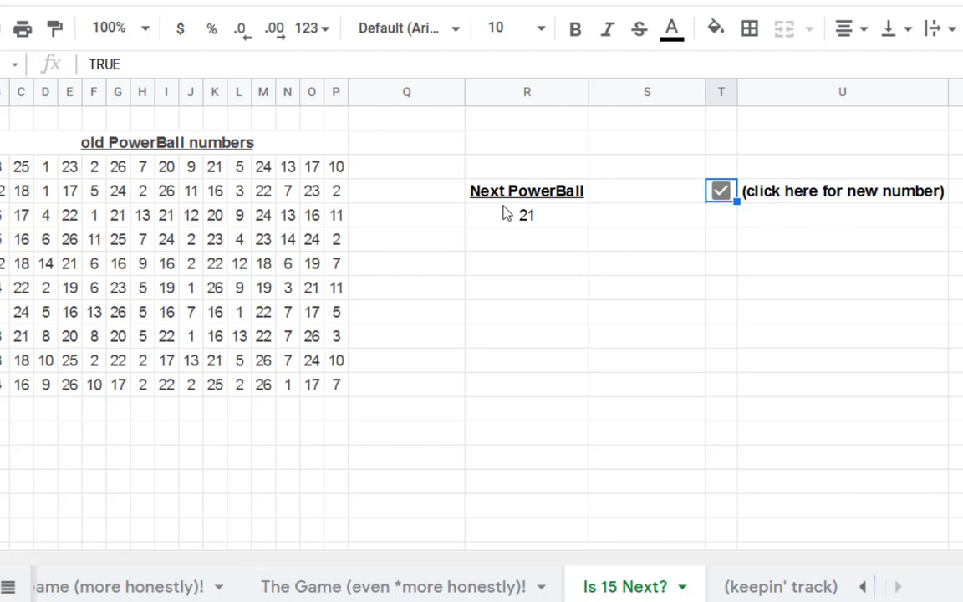
click(721, 190)
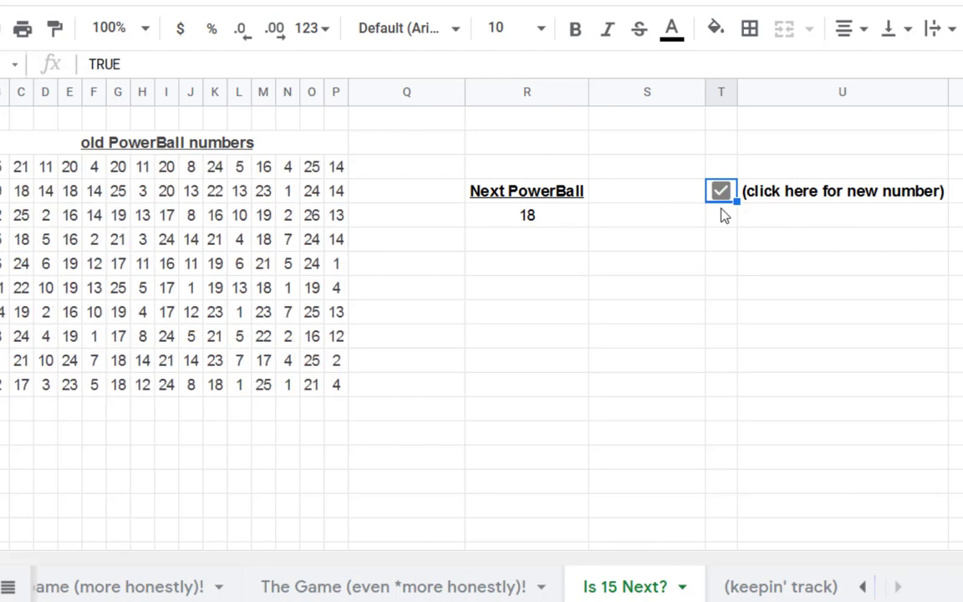
click(779, 585)
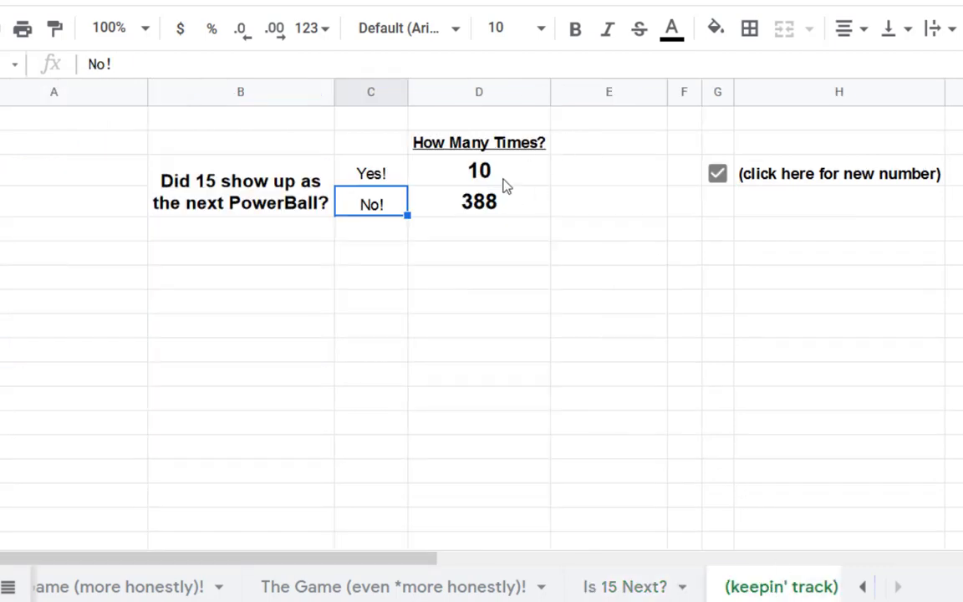
mouse_move(532, 181)
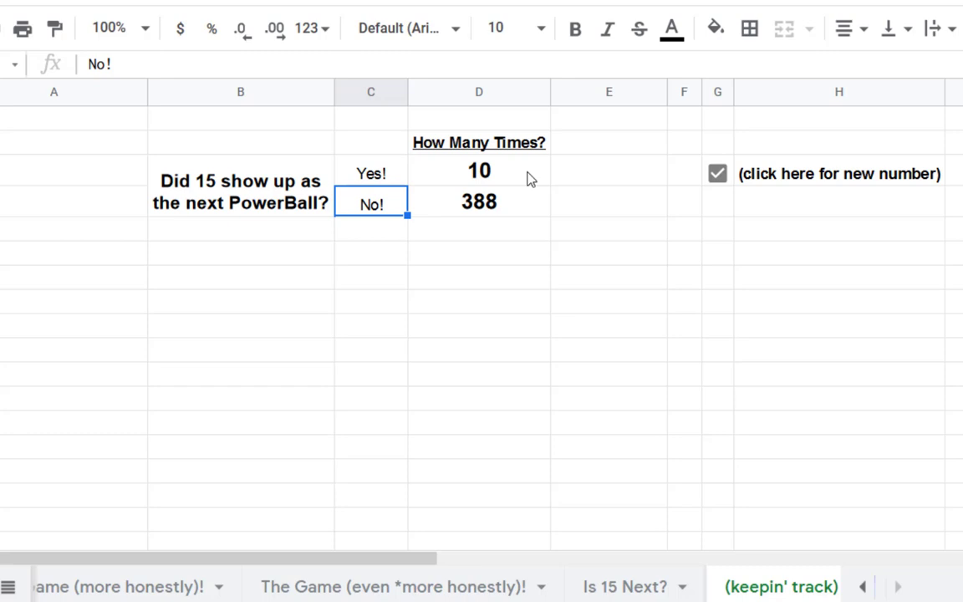
Check the tally formulas in D3 and D4, then draw until tallies read 11 Yes and 403 No
click(478, 171)
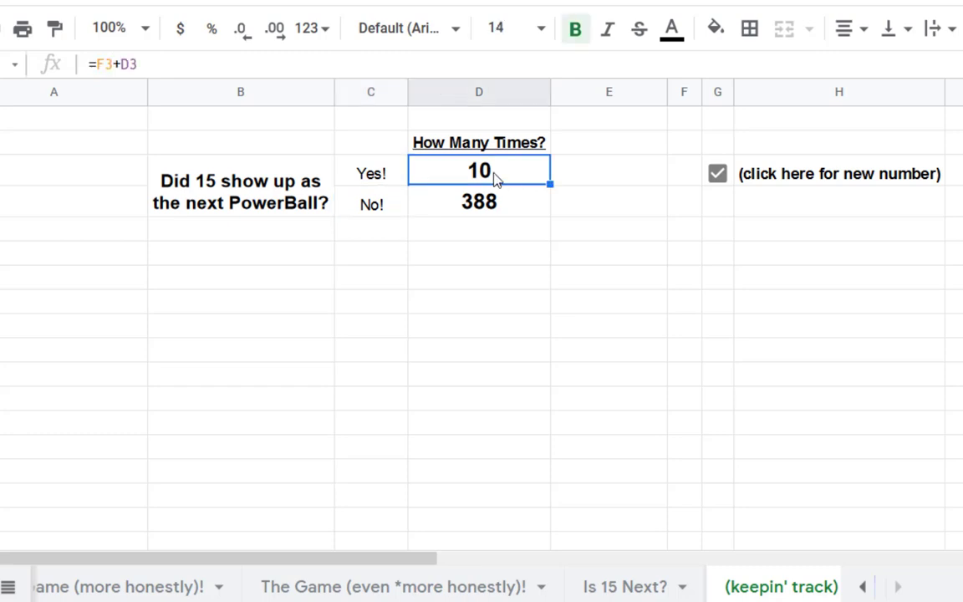
click(479, 201)
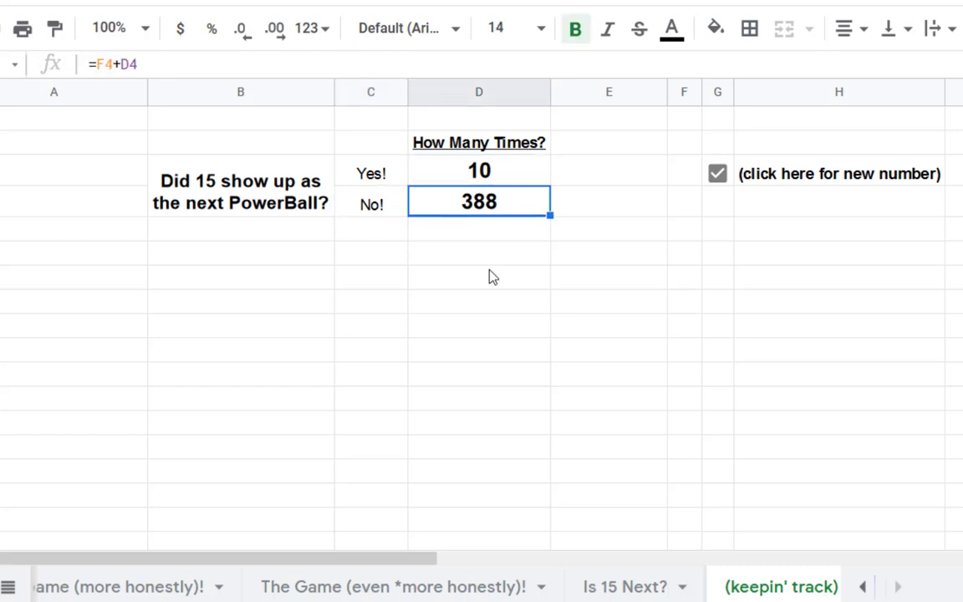
click(718, 172)
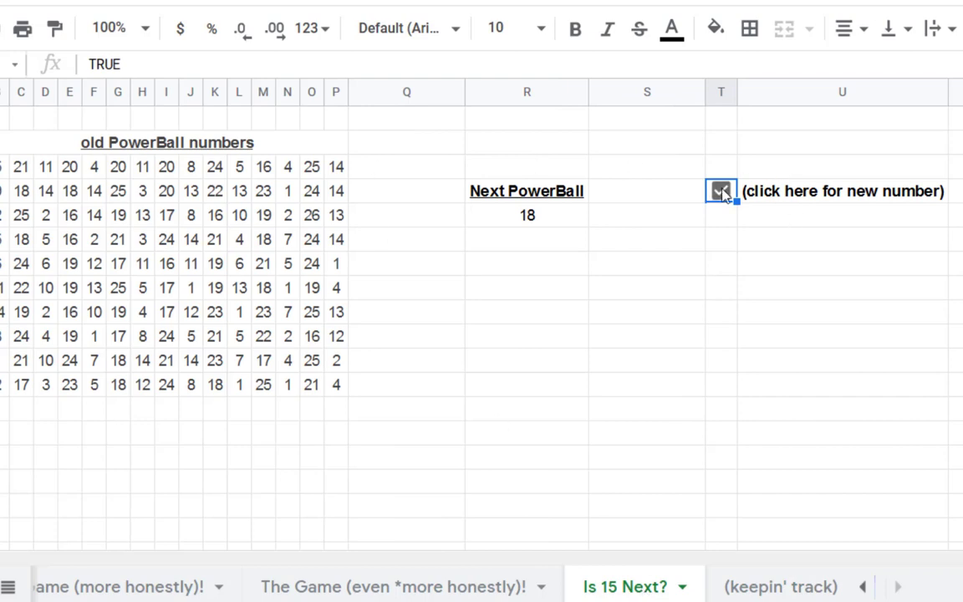
click(721, 191)
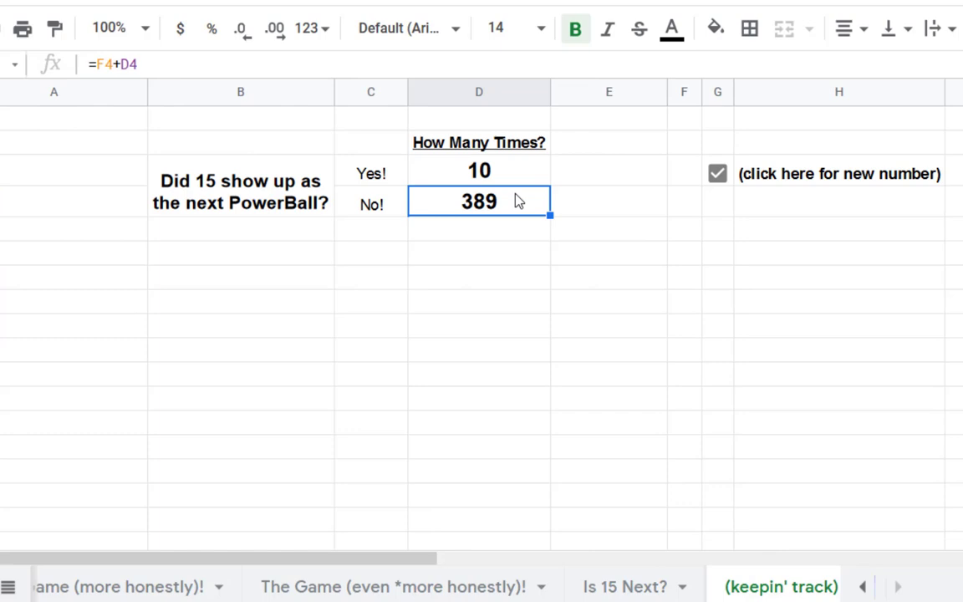
mouse_move(492, 214)
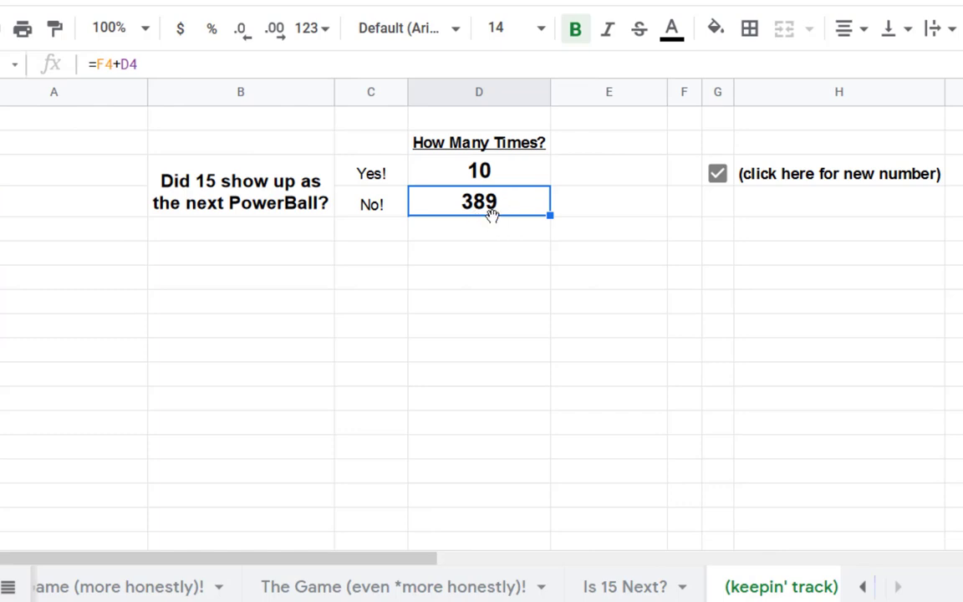
click(718, 172)
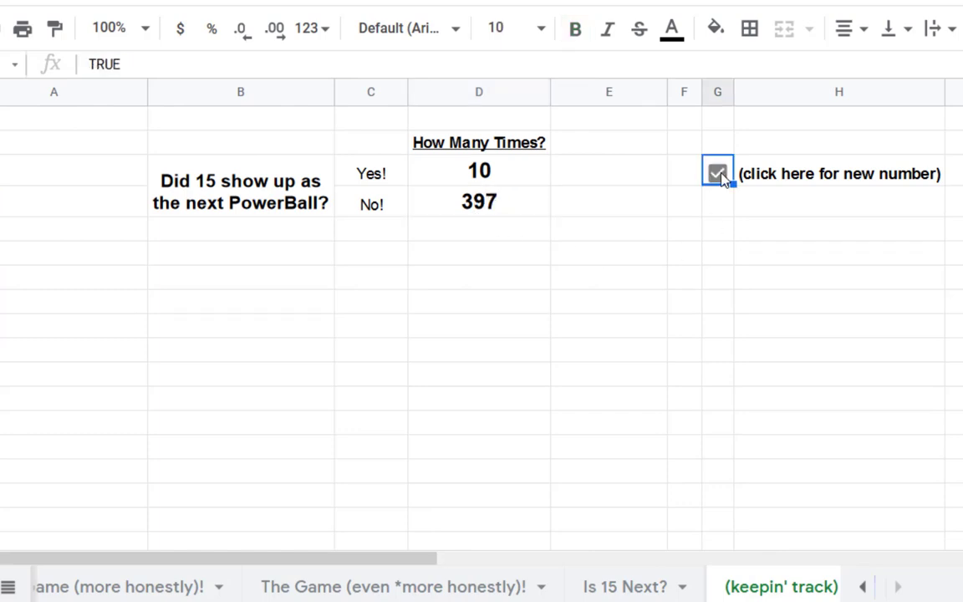
click(718, 173)
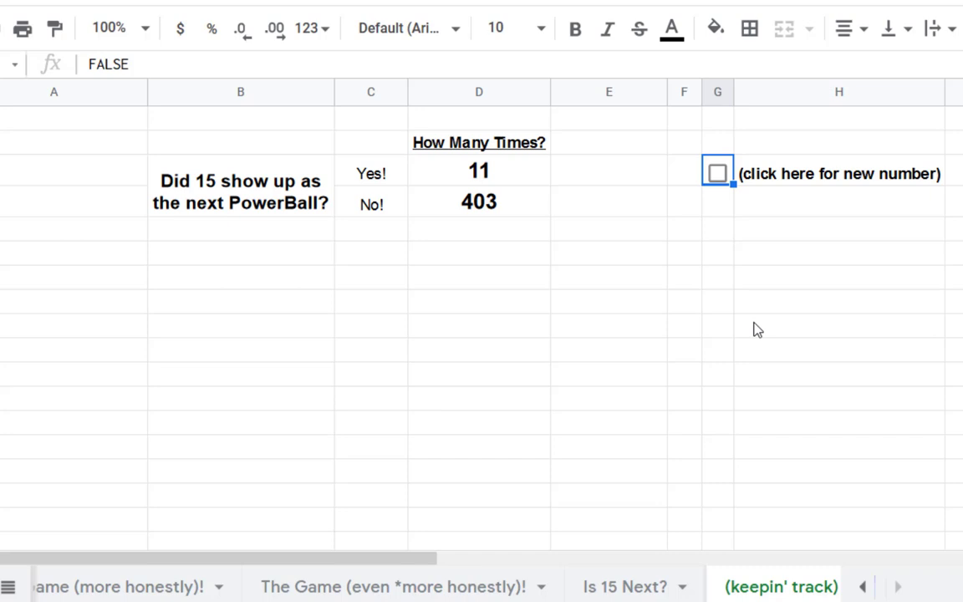
mouse_move(773, 308)
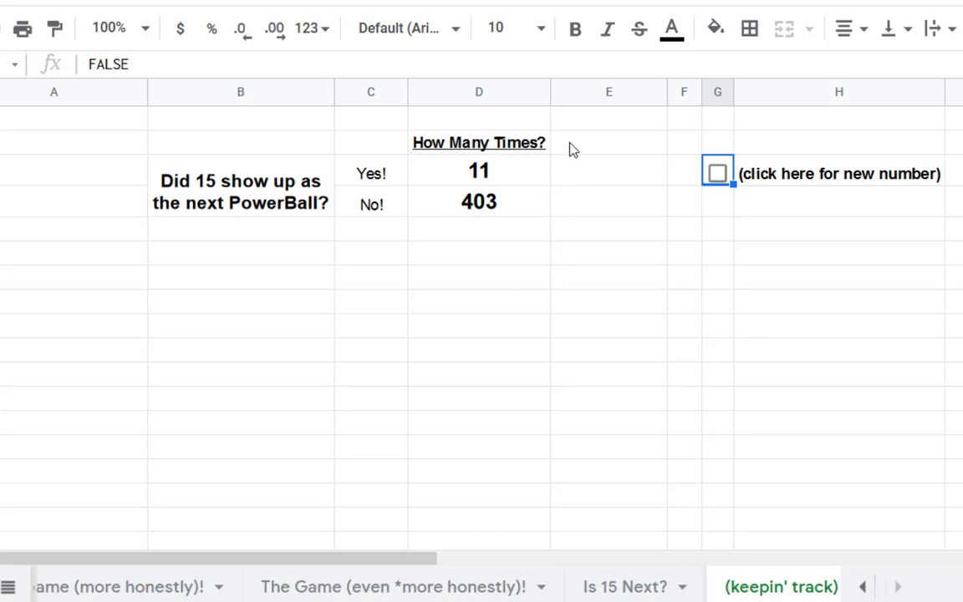
Add a bold % heading in E2 and begin a formula in E3 for the Yes share
click(609, 142)
text(%)
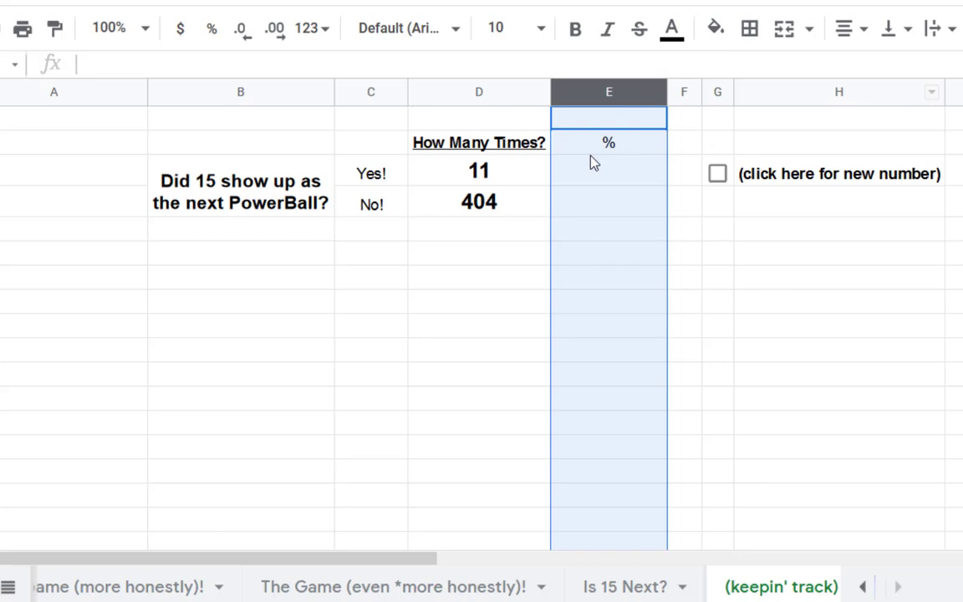
click(609, 142)
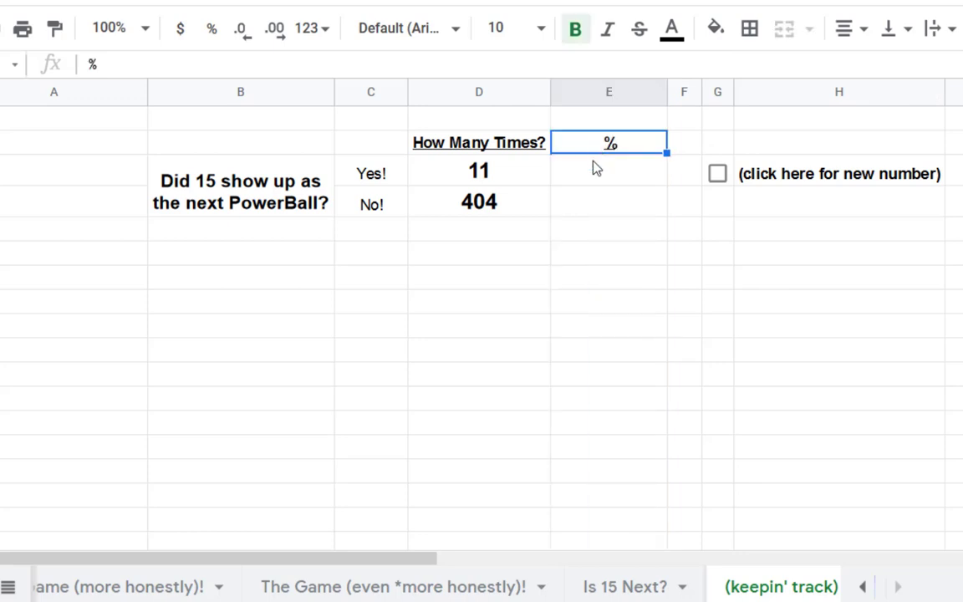
click(609, 173)
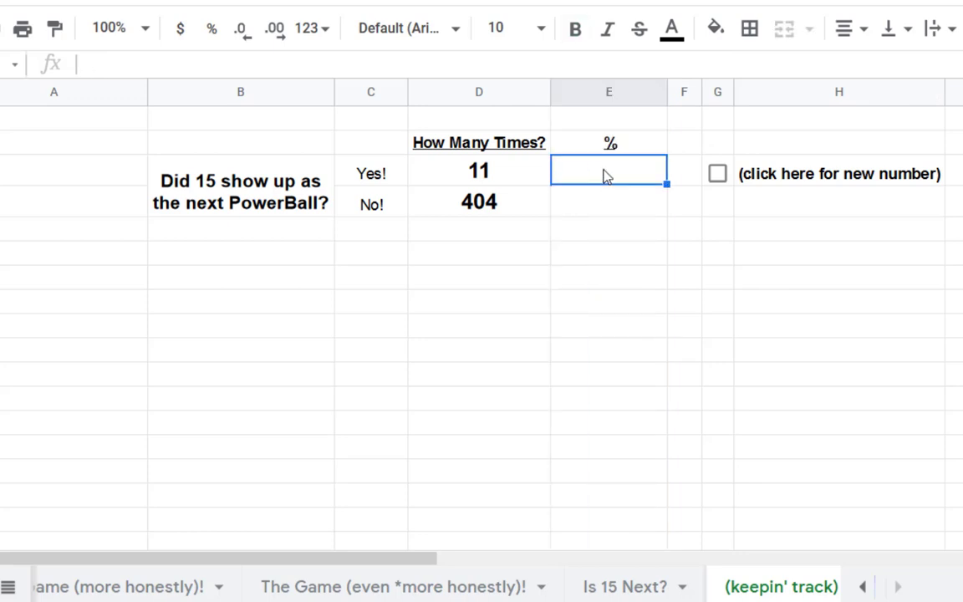
text(=)
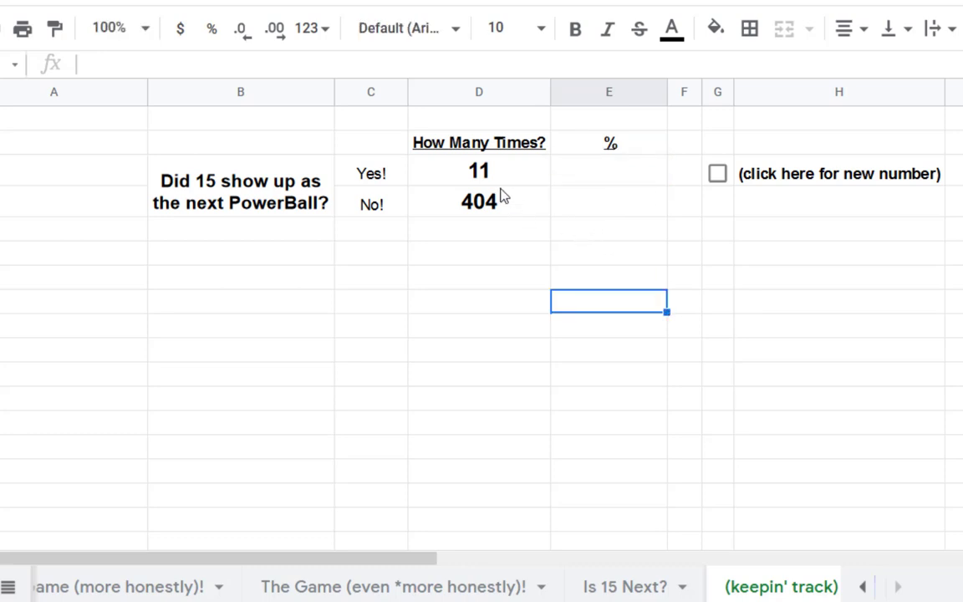
click(478, 171)
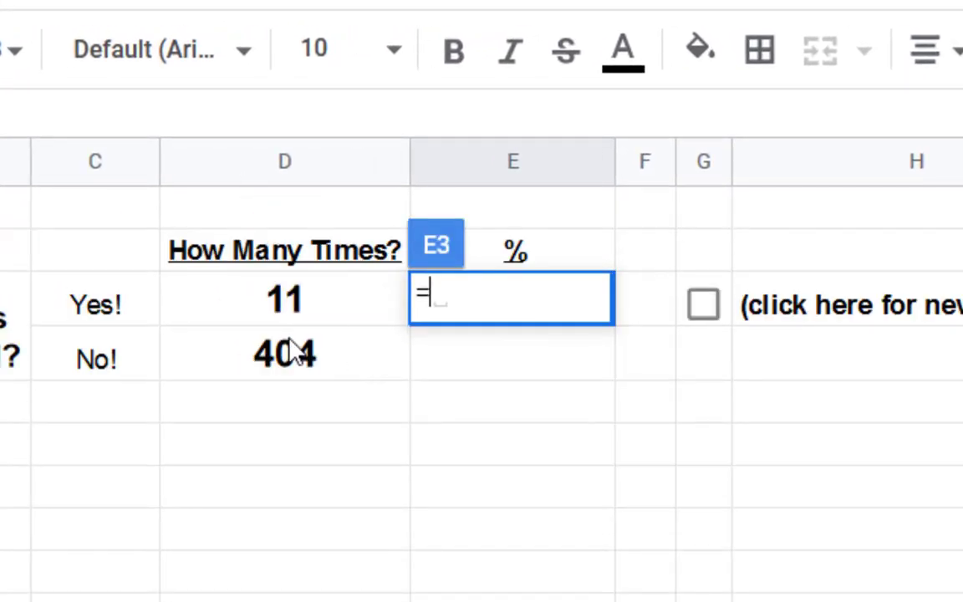
Enter =D3/(D3+D4) in E3 and =D4/(D3+D4) in E4, formatted as percent
click(285, 300)
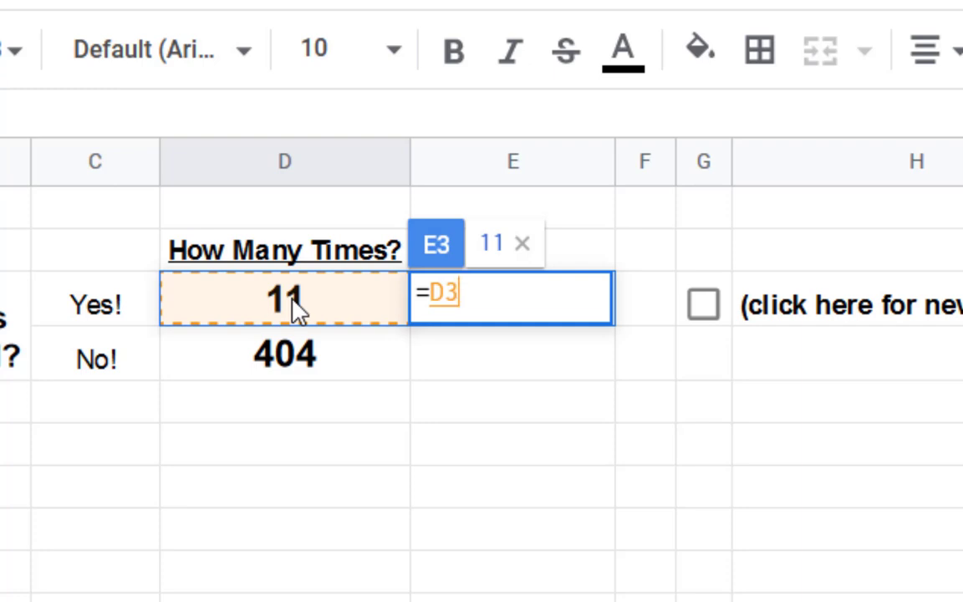
text(/)
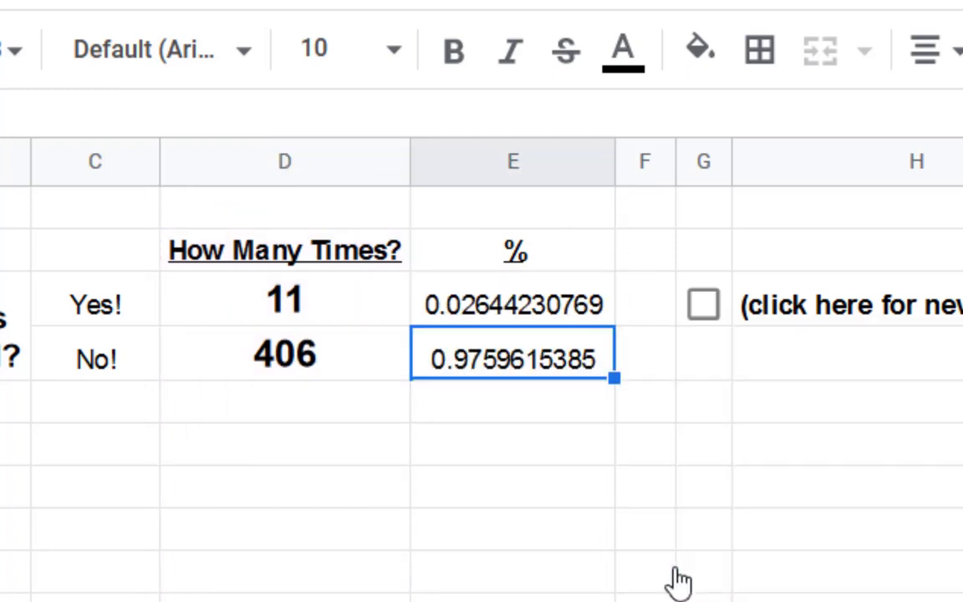
mouse_move(652, 552)
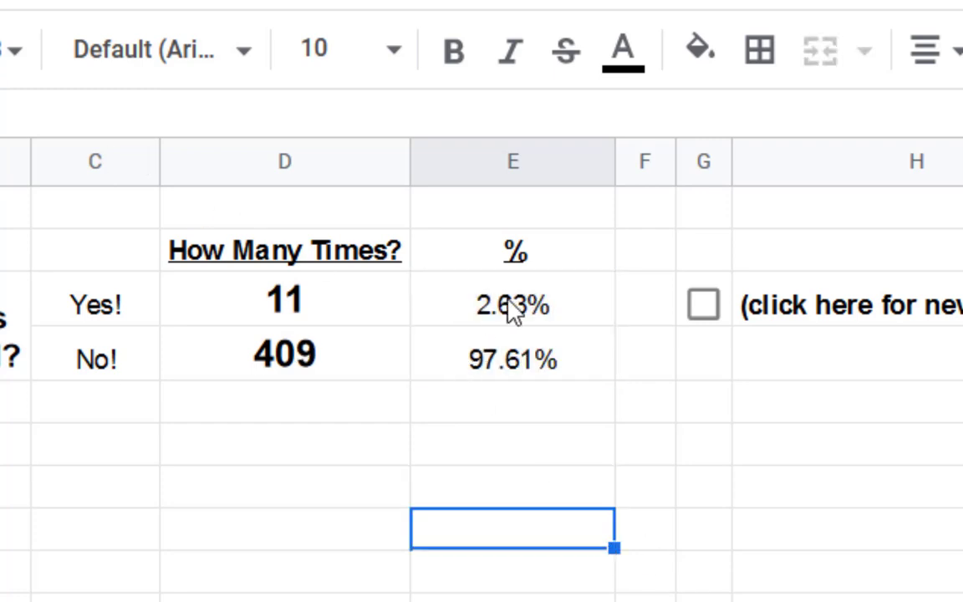
Make the Yes and No percentages in E3:E4 bold
drag(512, 304, 512, 358)
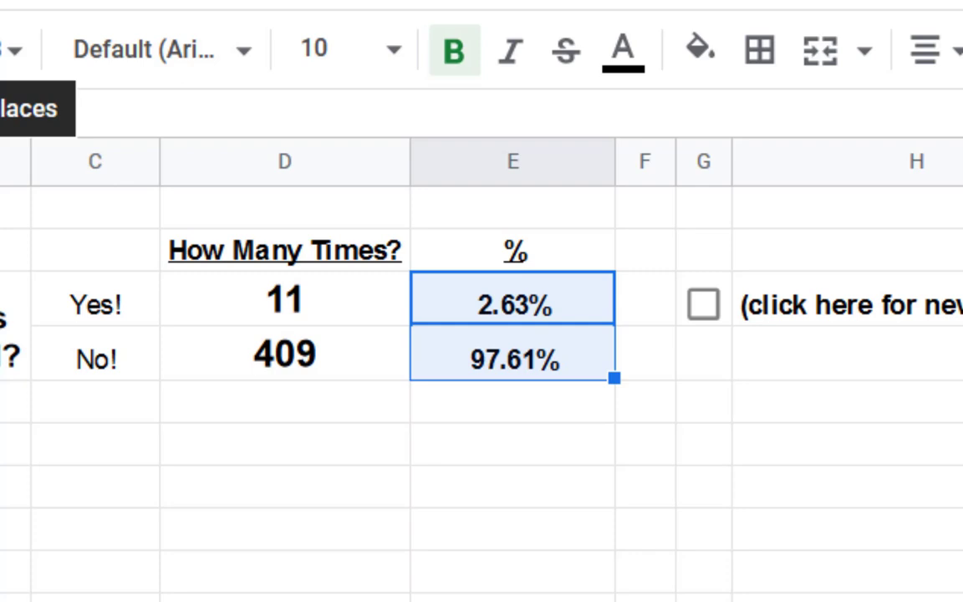
click(512, 486)
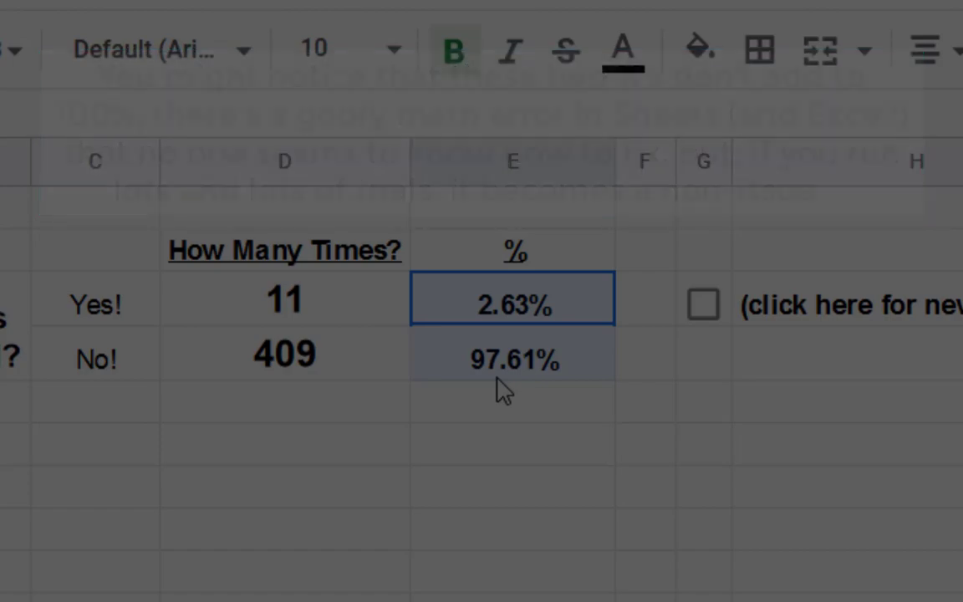
Enlarge the font of the bold percentages to match the tally figures
click(393, 49)
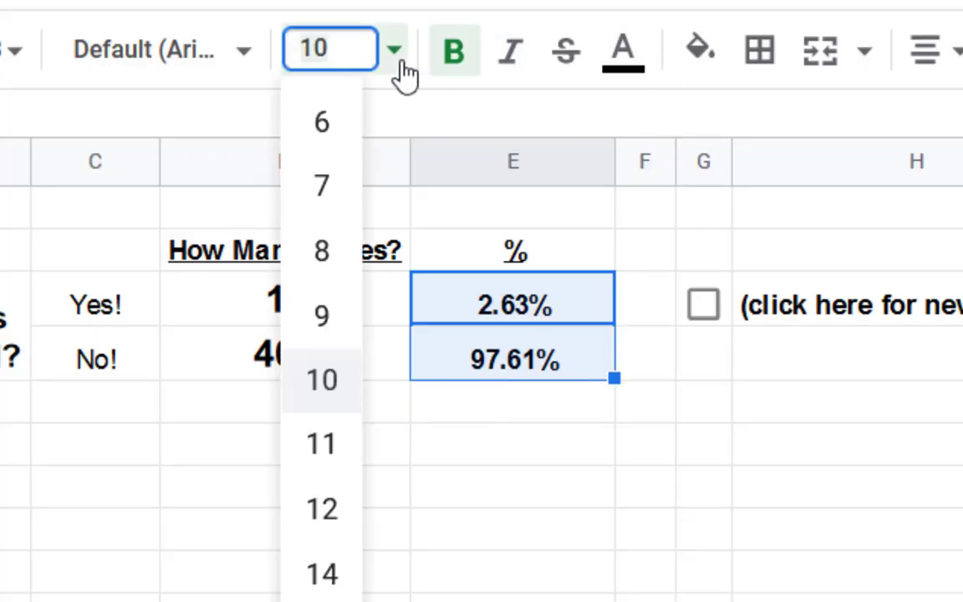
click(706, 487)
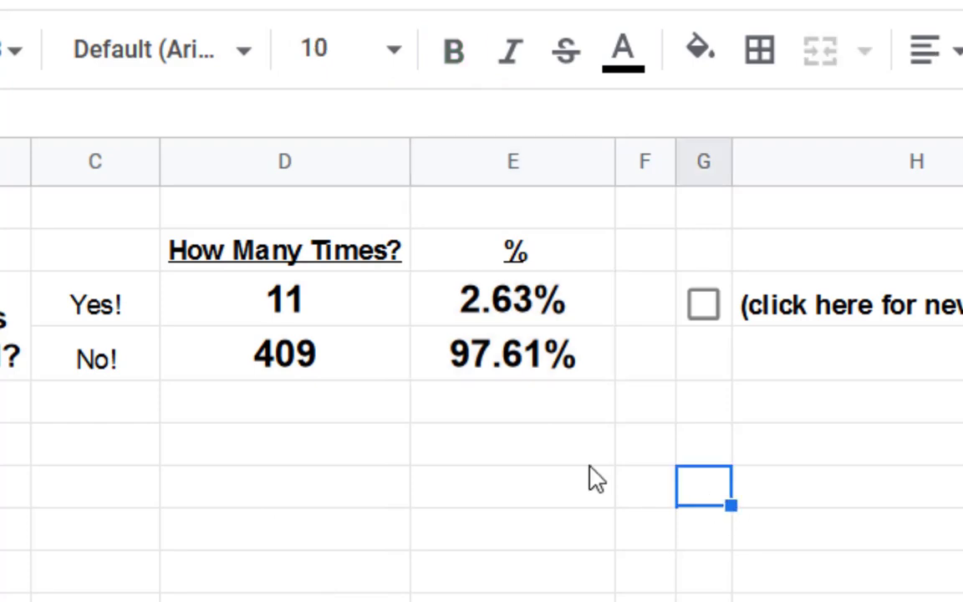
Toggle the draw checkbox repeatedly until tallies reach 20 Yes and 645 No (3.01% / 97.14%)
click(704, 304)
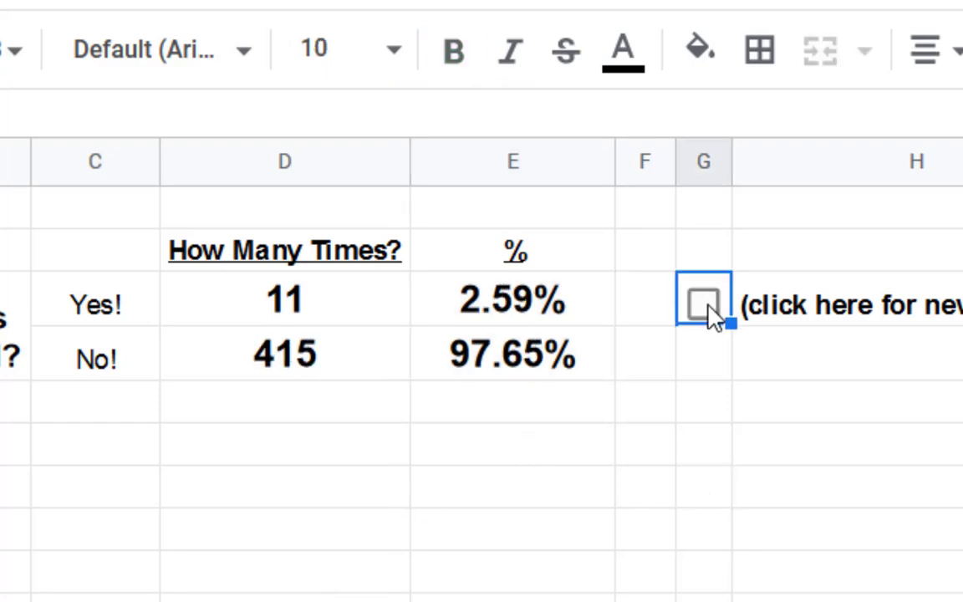
click(702, 305)
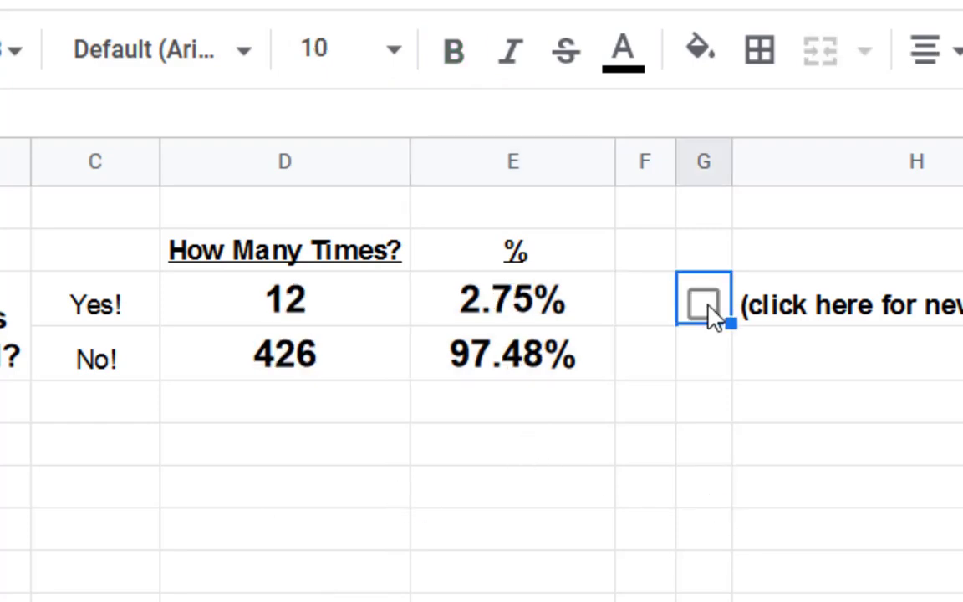
click(703, 305)
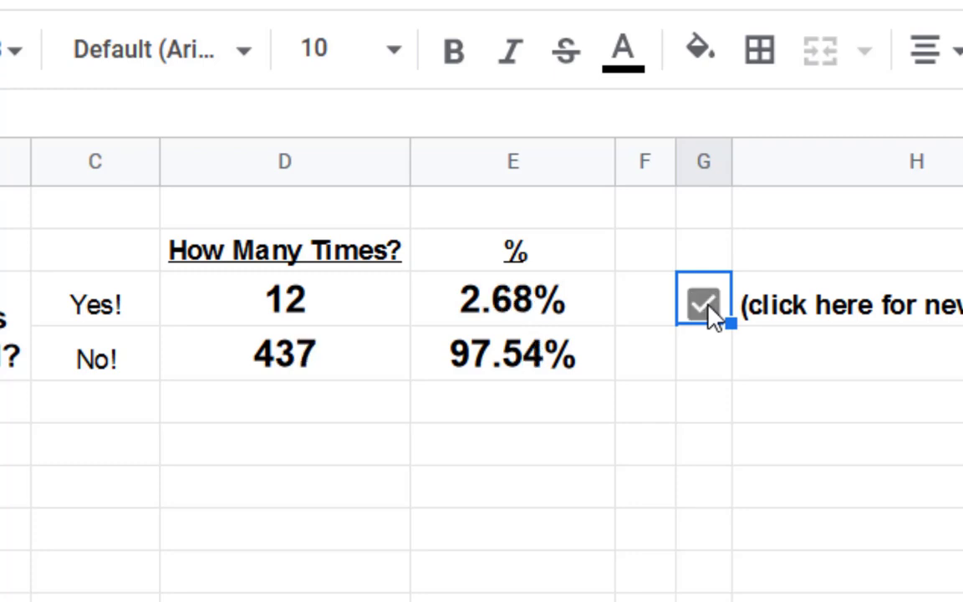
click(702, 301)
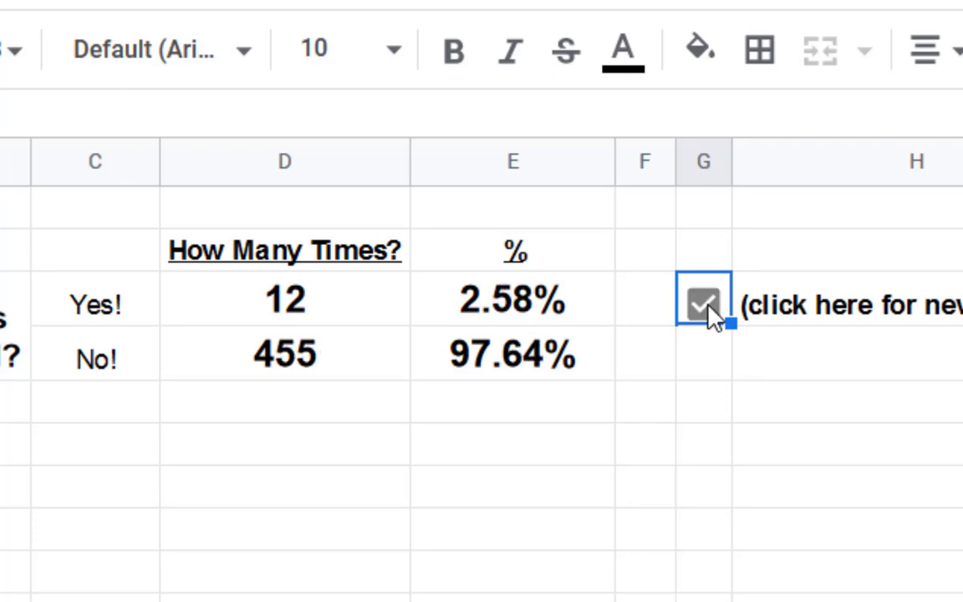
click(702, 303)
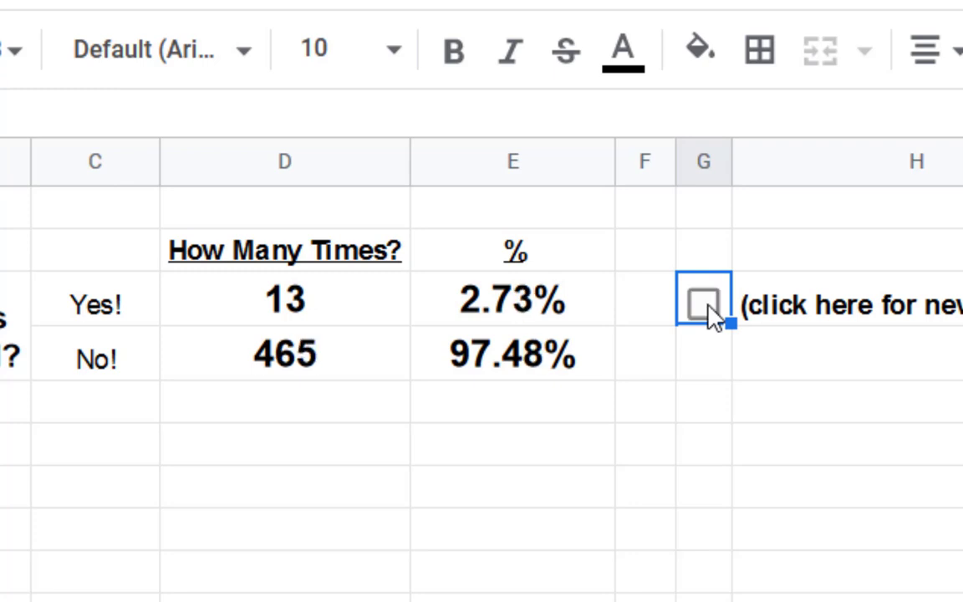
click(702, 303)
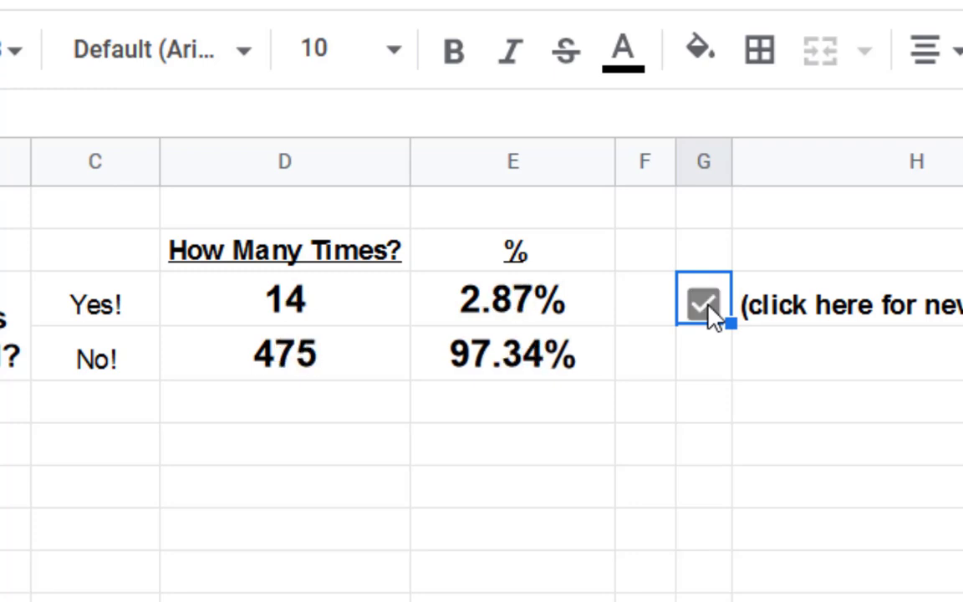
click(703, 303)
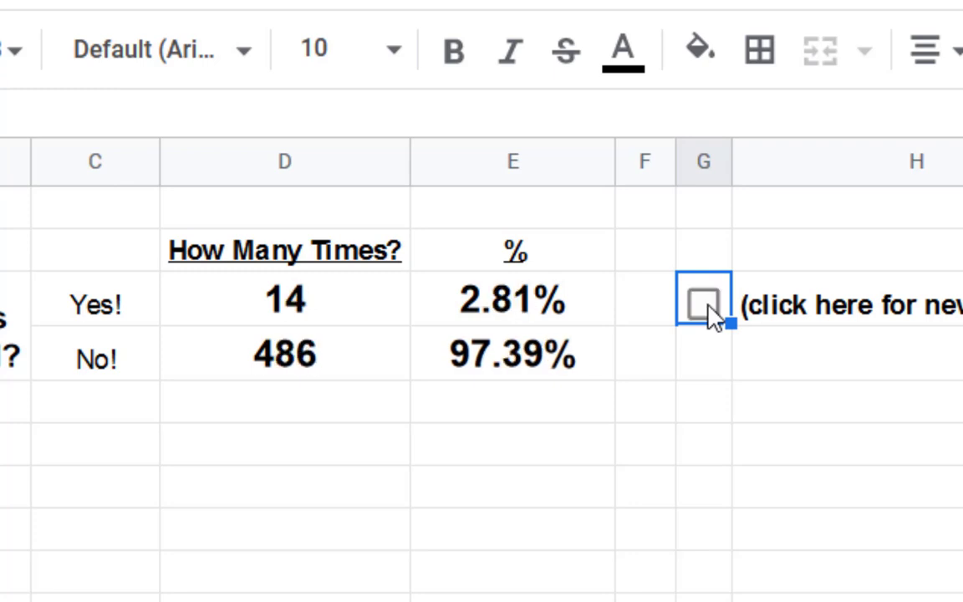
click(703, 304)
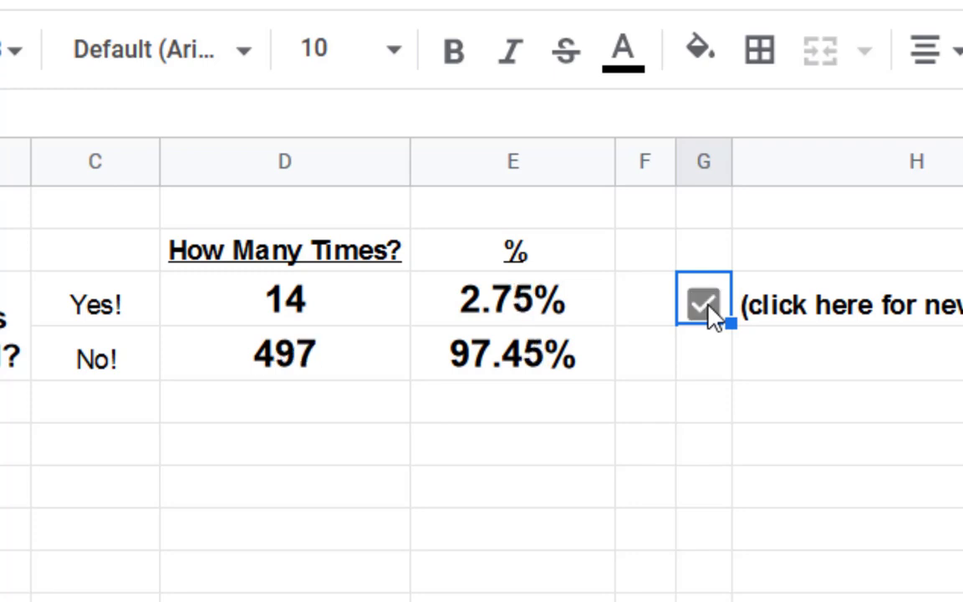
click(703, 302)
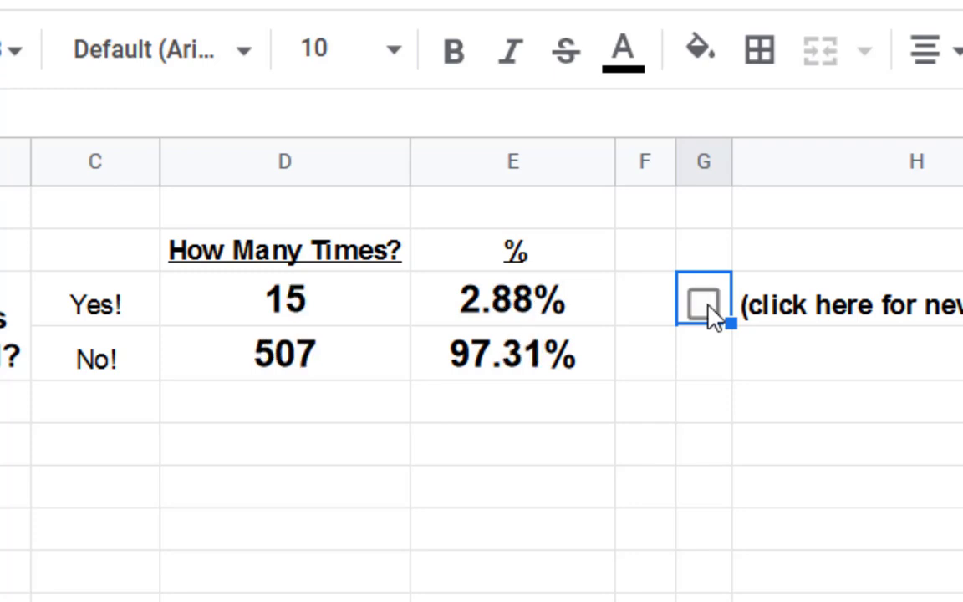
click(702, 303)
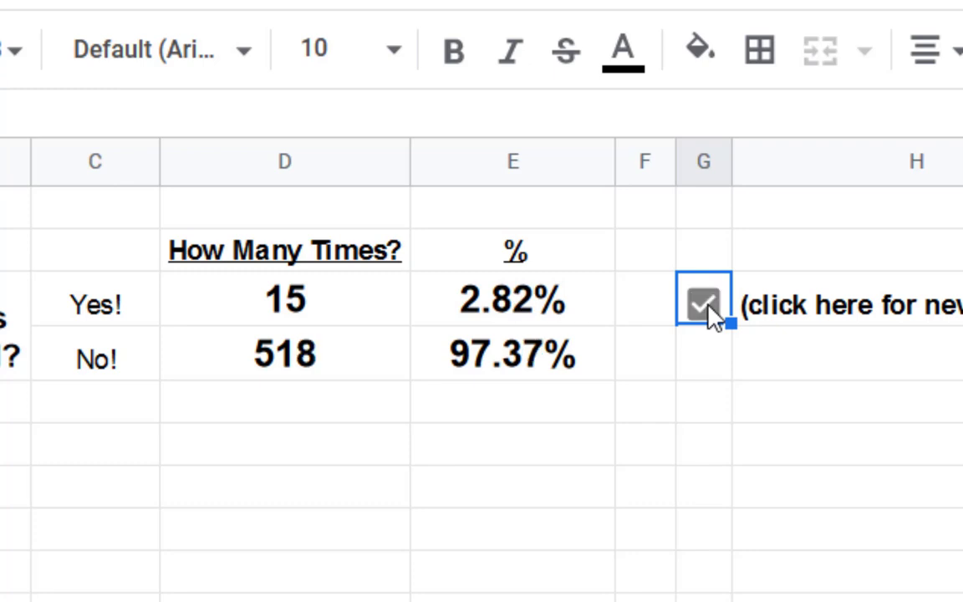
click(703, 303)
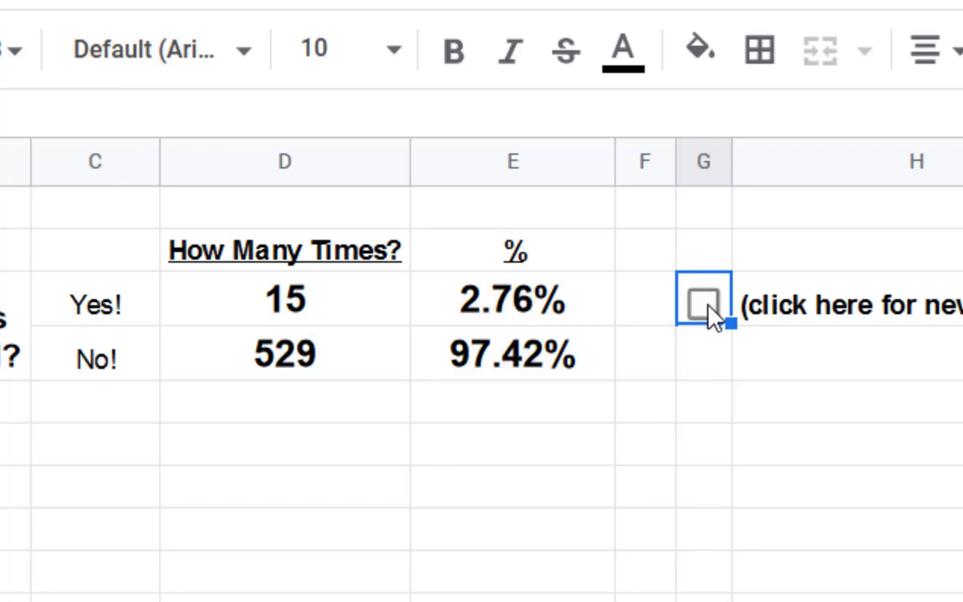
click(702, 303)
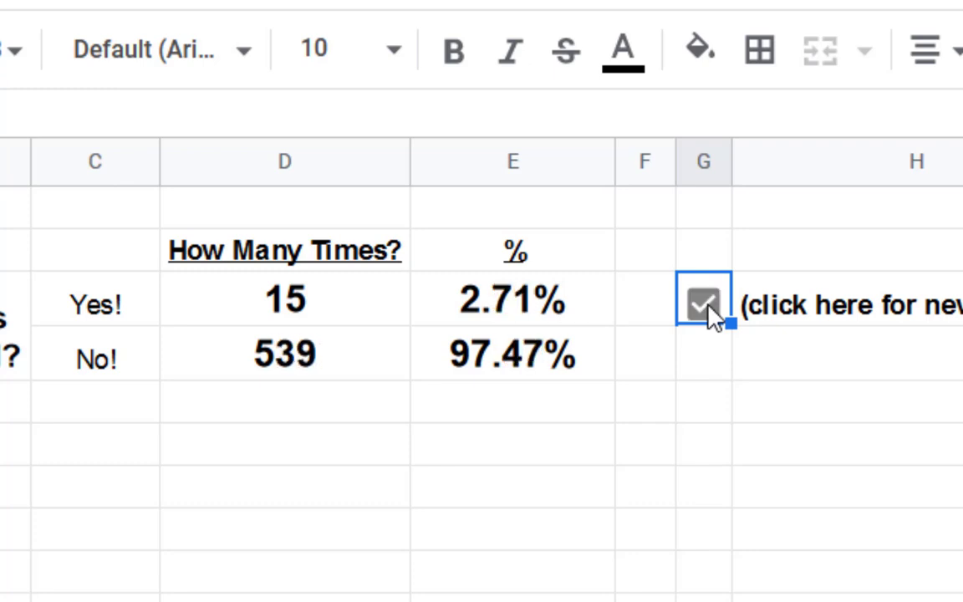
click(703, 301)
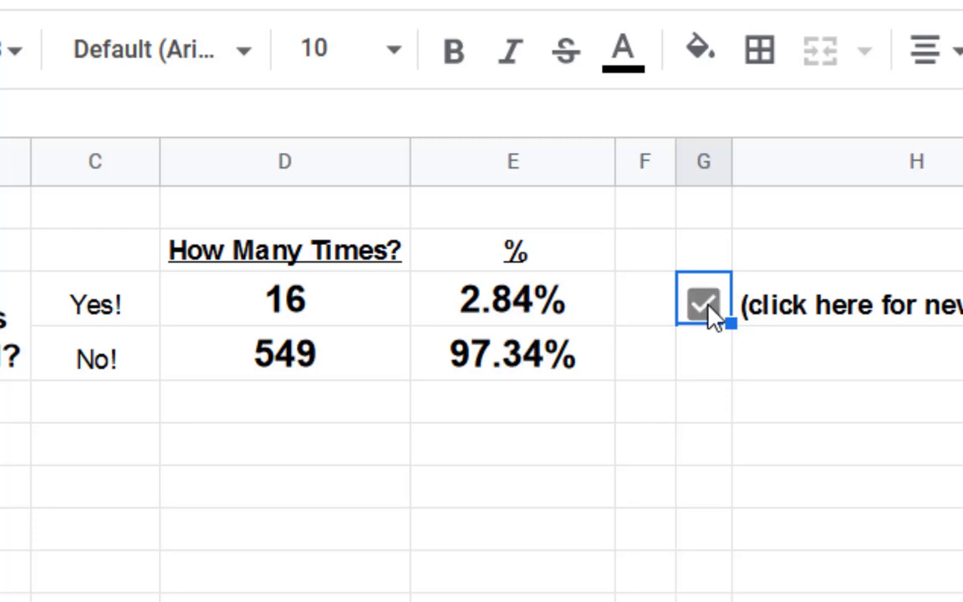
click(703, 303)
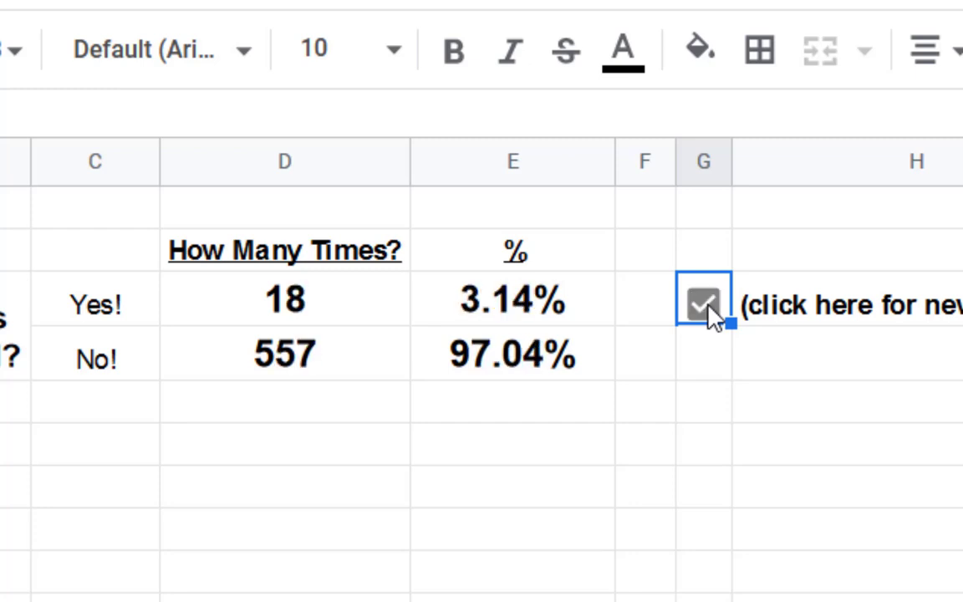
click(702, 304)
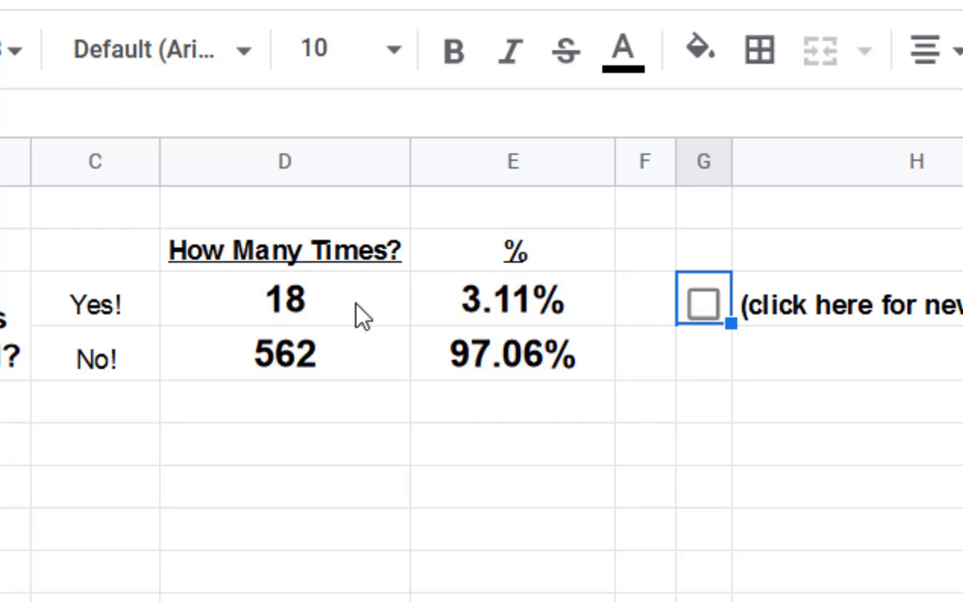
click(702, 303)
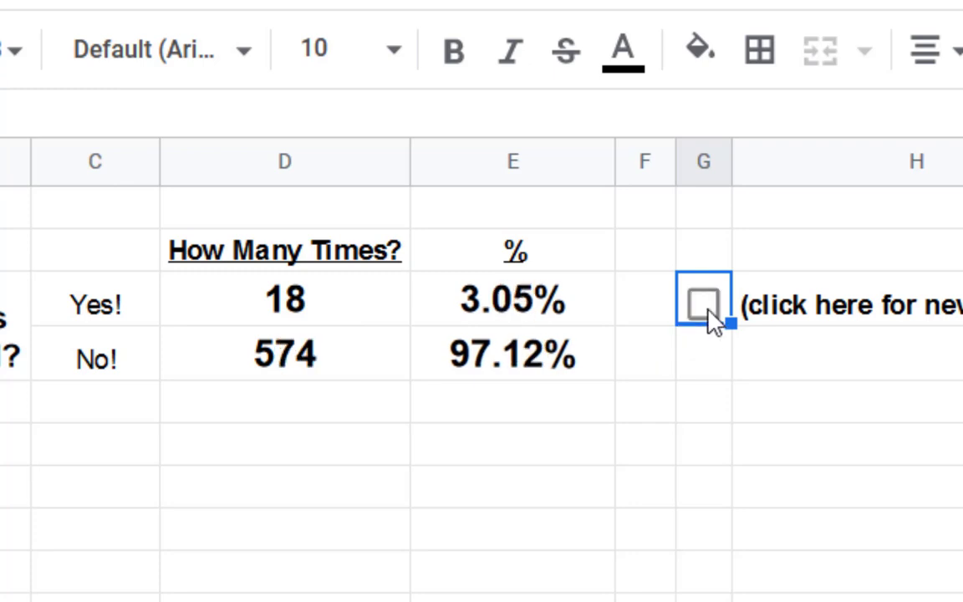
click(703, 304)
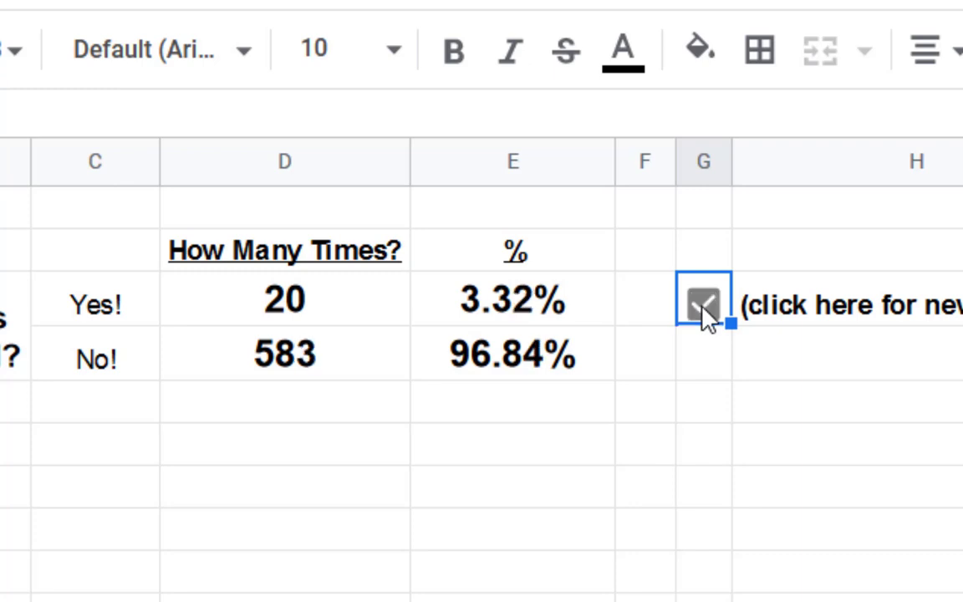
click(702, 305)
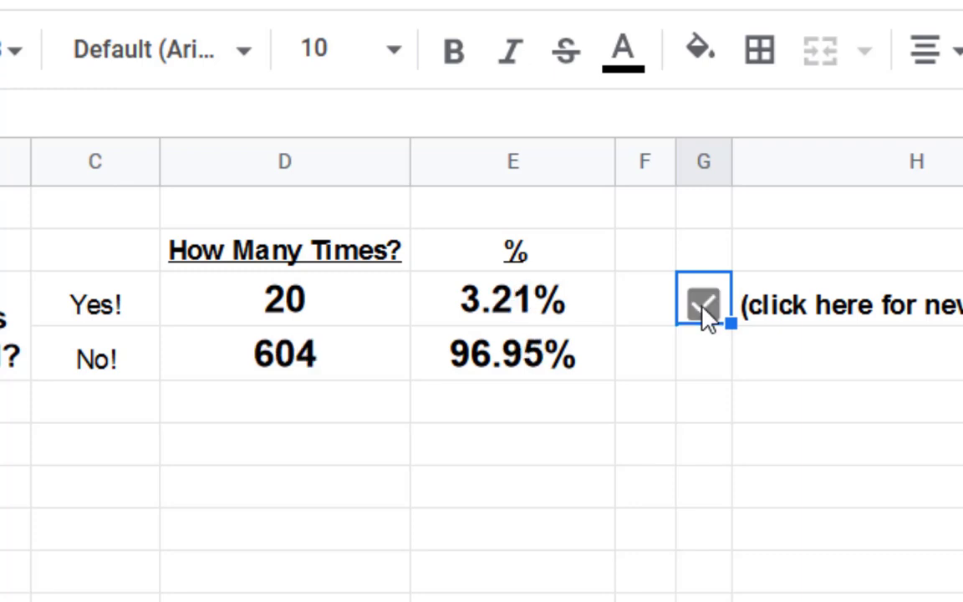
click(702, 304)
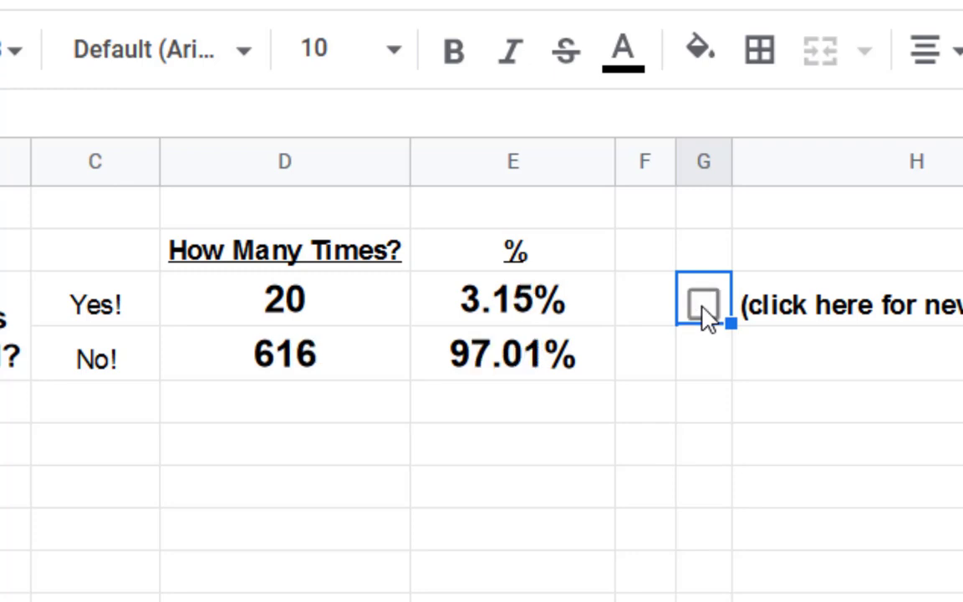
click(702, 304)
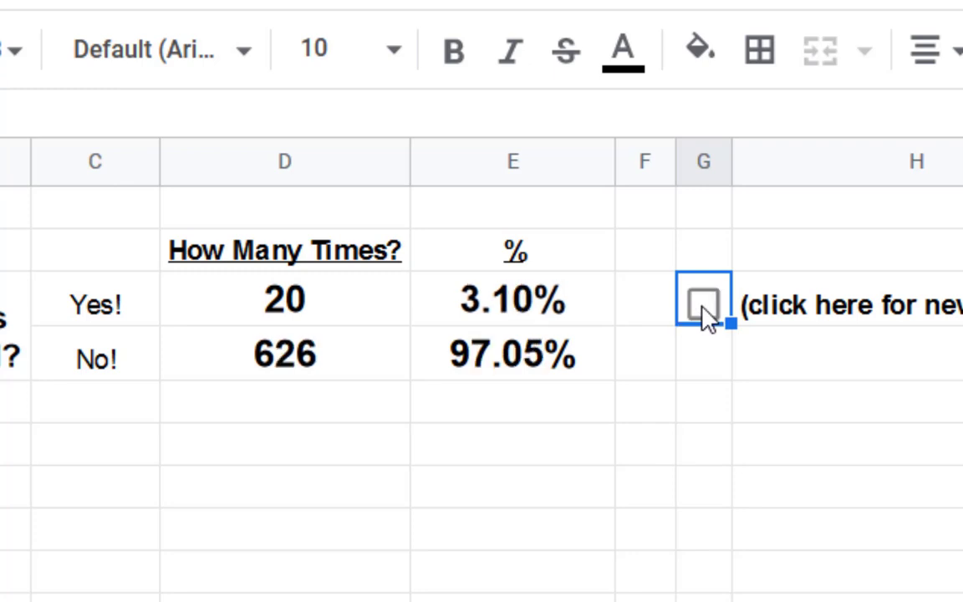
click(702, 304)
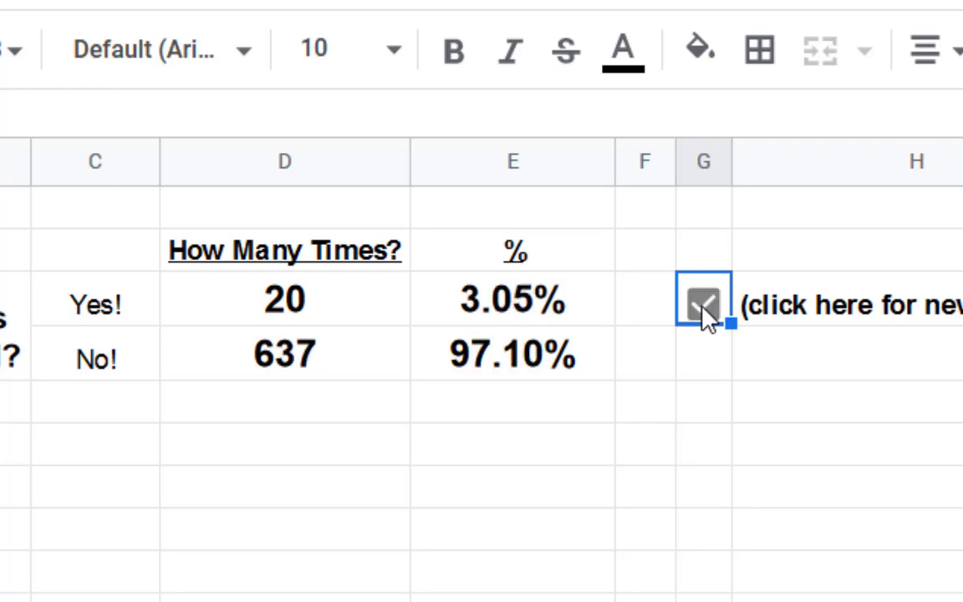
click(702, 304)
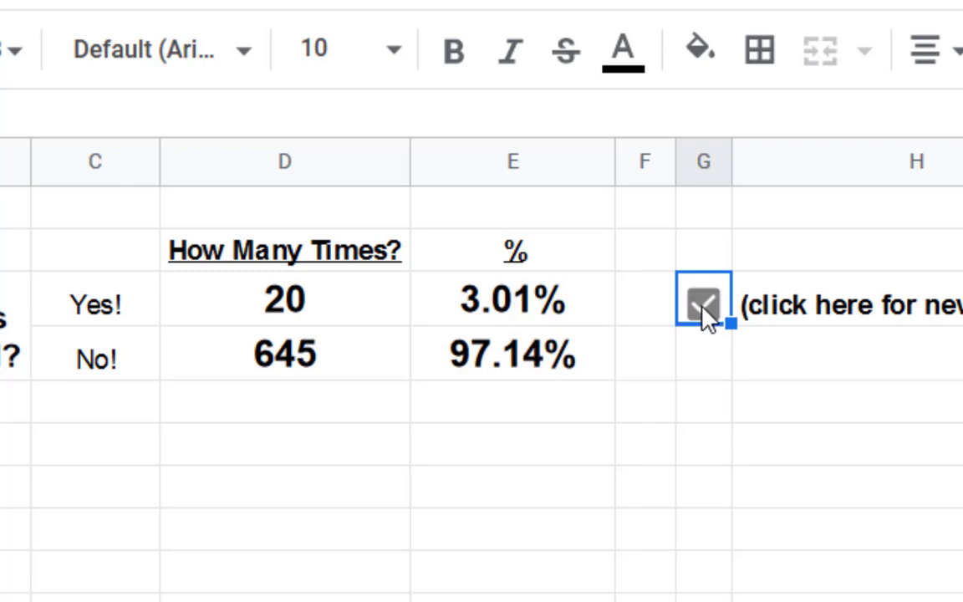